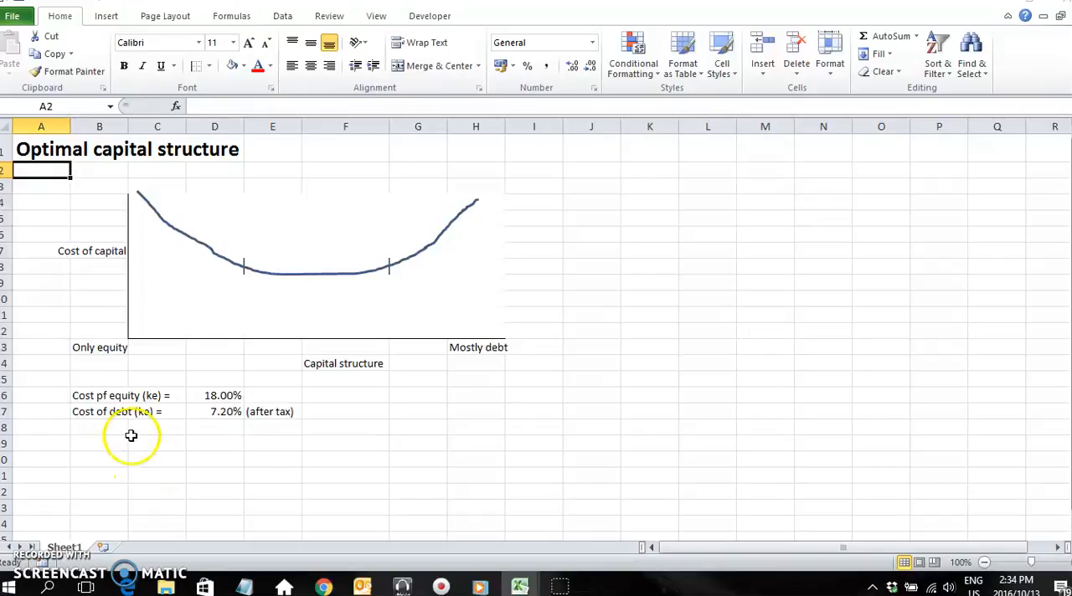
Fix the label typo so it reads 'Cost of equity (ke) =' and confirm
left_click(98, 395)
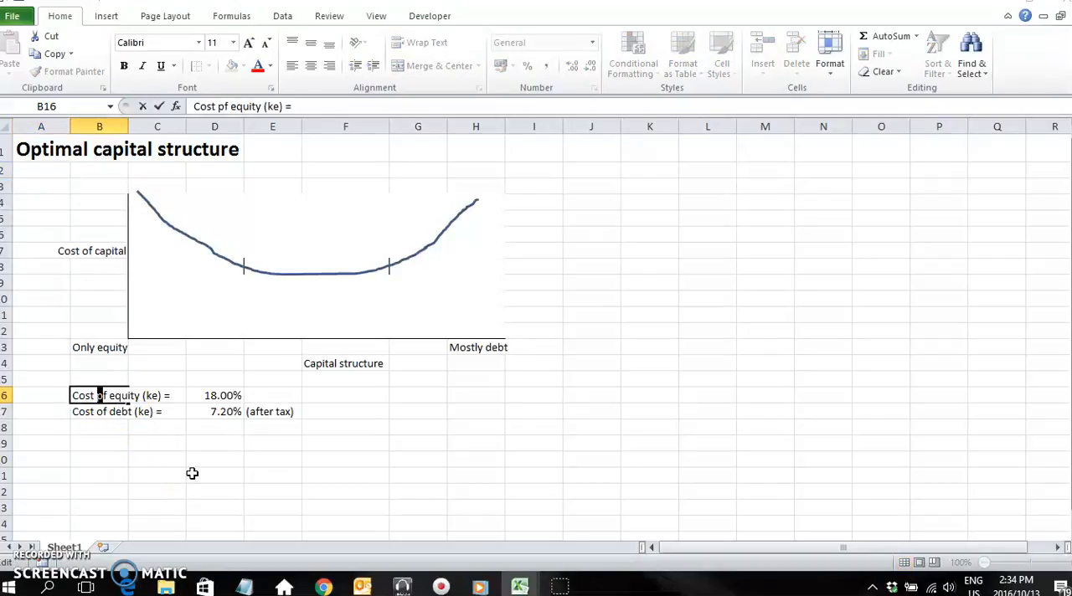
left_click(214, 395)
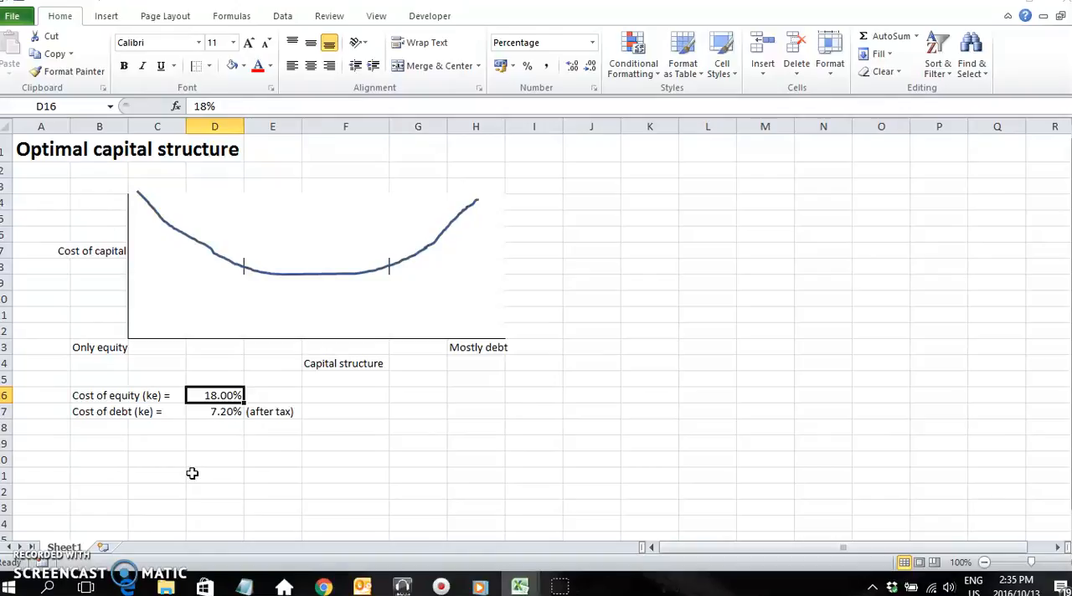
left_click(214, 411)
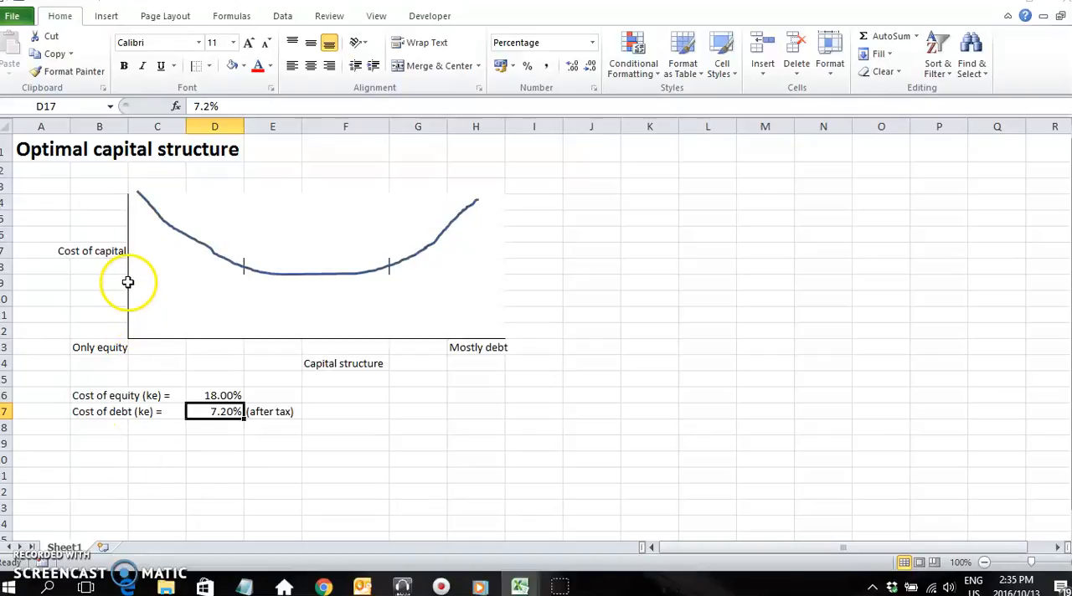
Make the 'Cost of capital' axis label bold
left_click(99, 250)
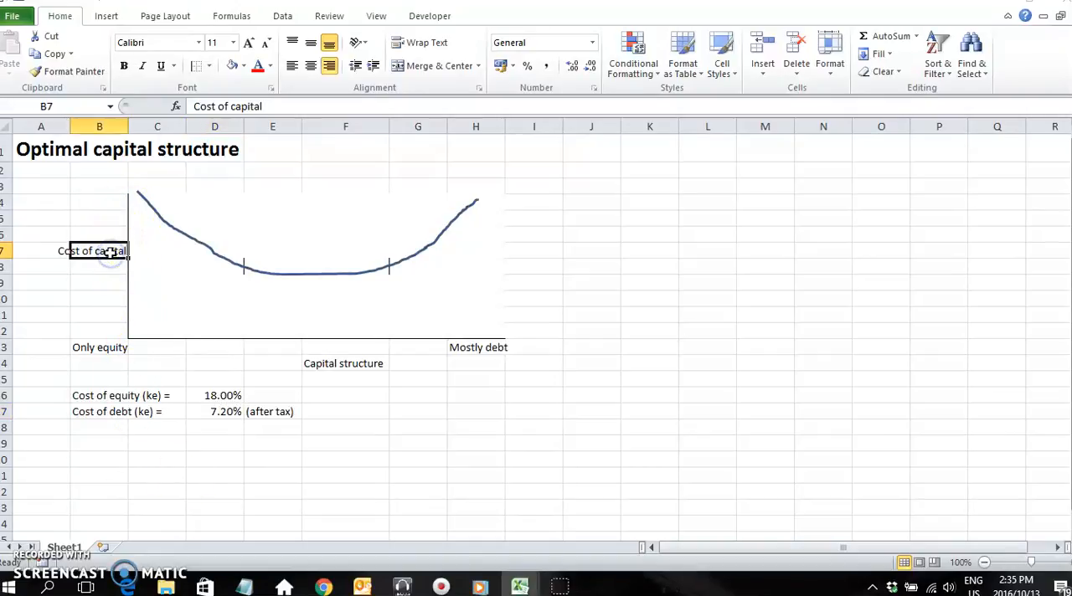
left_click(123, 66)
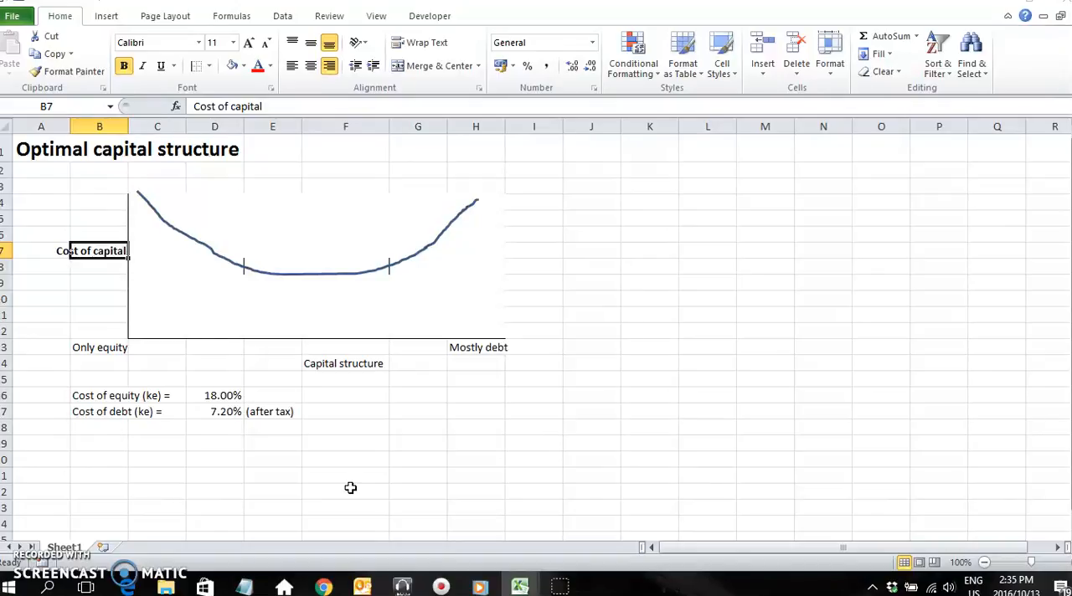
Bold the horizontal axis label and relabel it 'Capital structure (D:E ratio)'
left_click(344, 363)
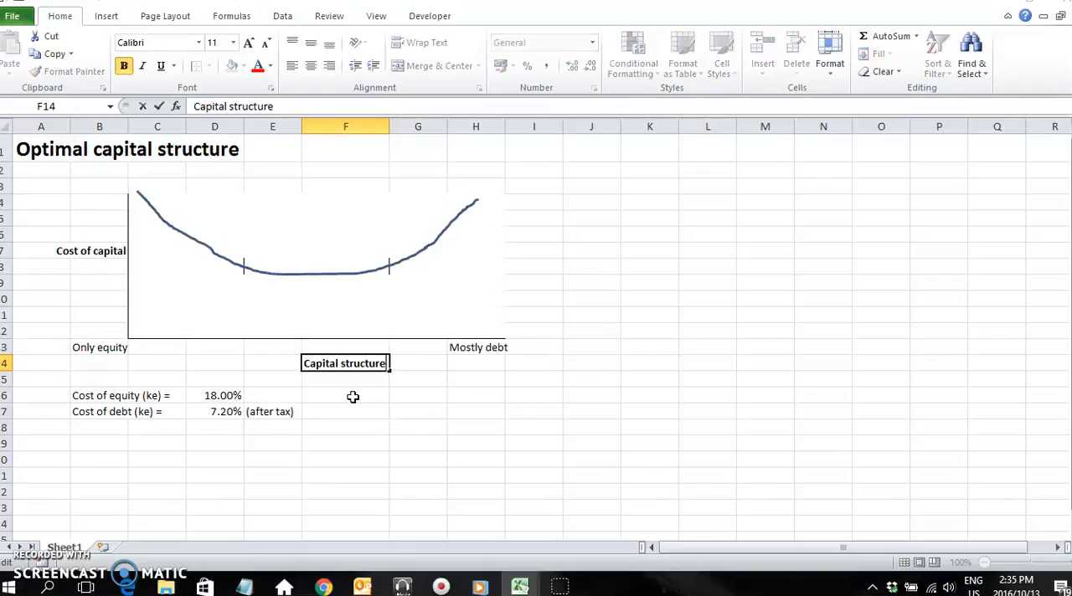
type("(")
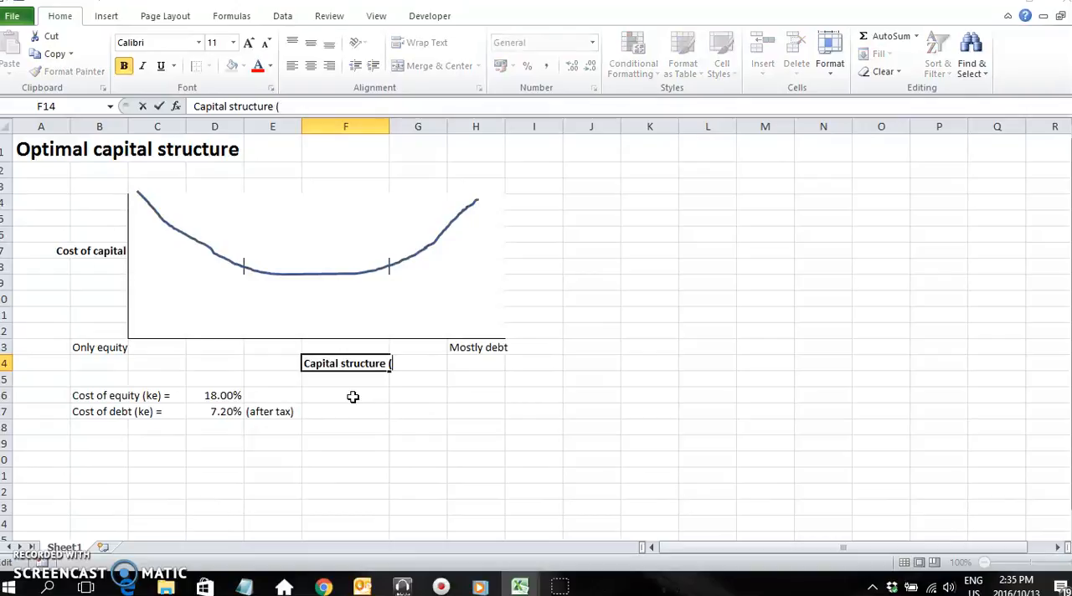
type("D:E ratio")
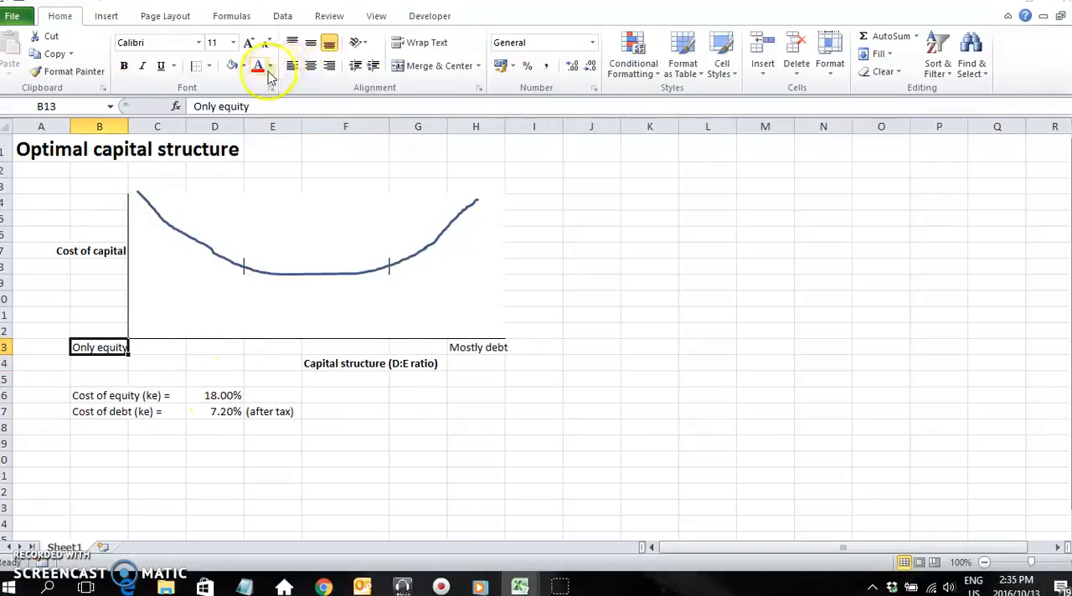
Colour 'Only equity' and 18.00% red, and 'Mostly debt' and 7.20% blue
left_click(258, 65)
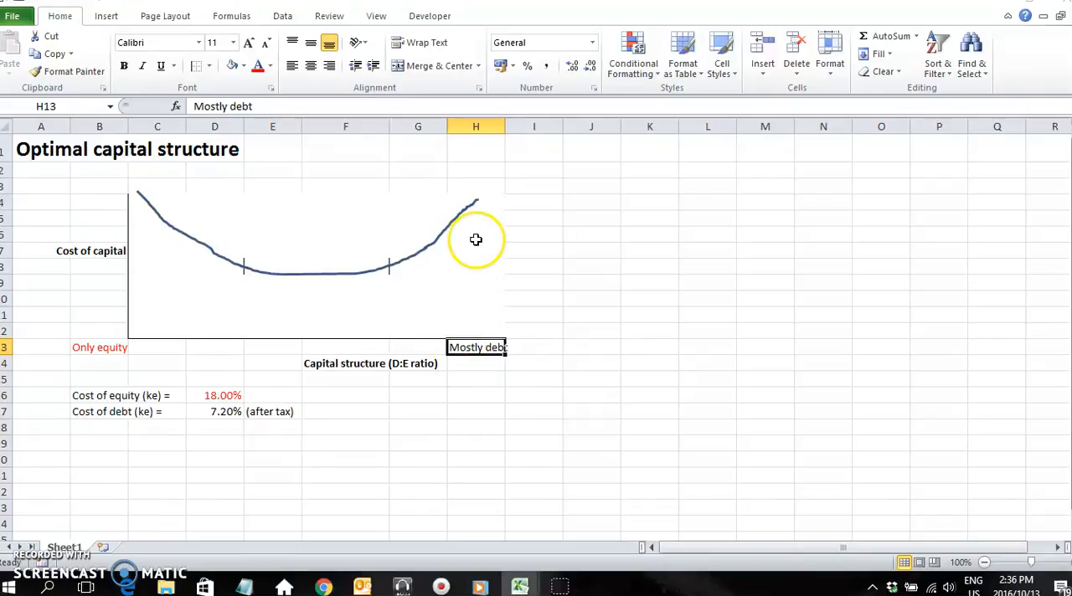
left_click(272, 65)
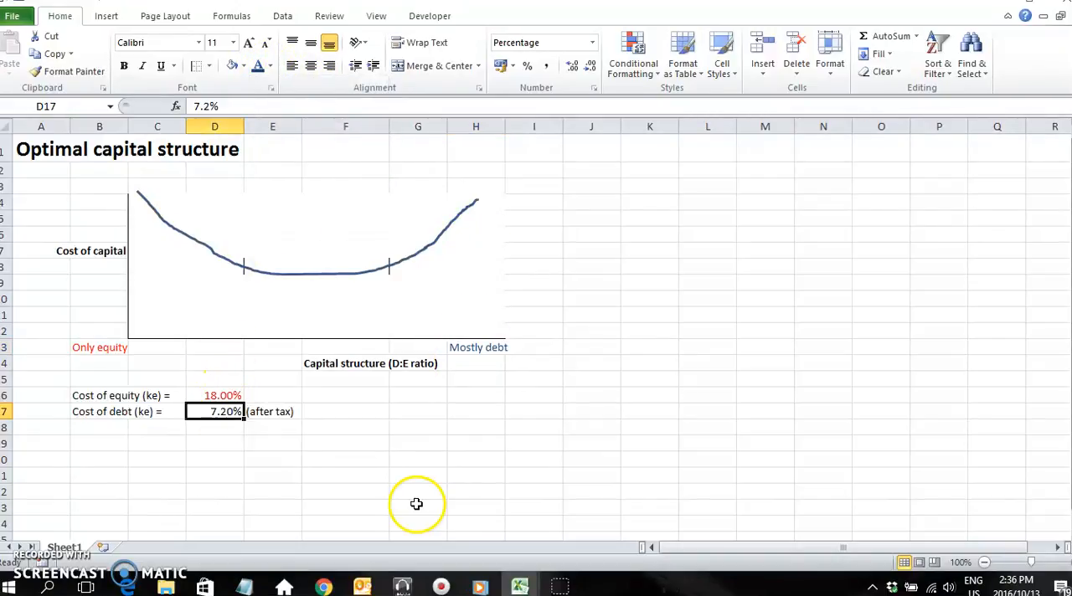
mouse_move(467, 374)
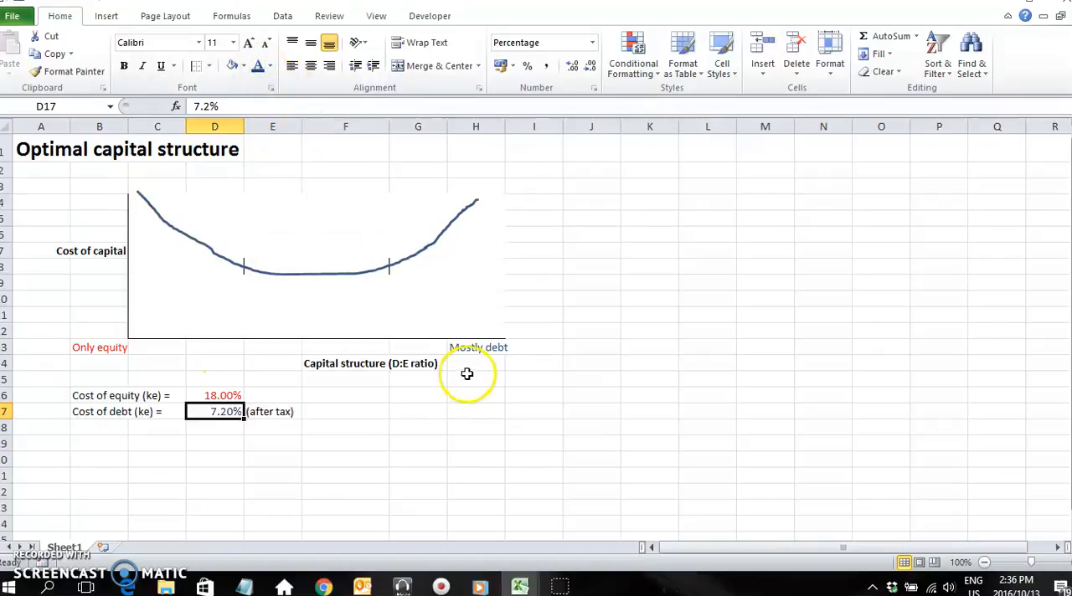
mouse_move(454, 250)
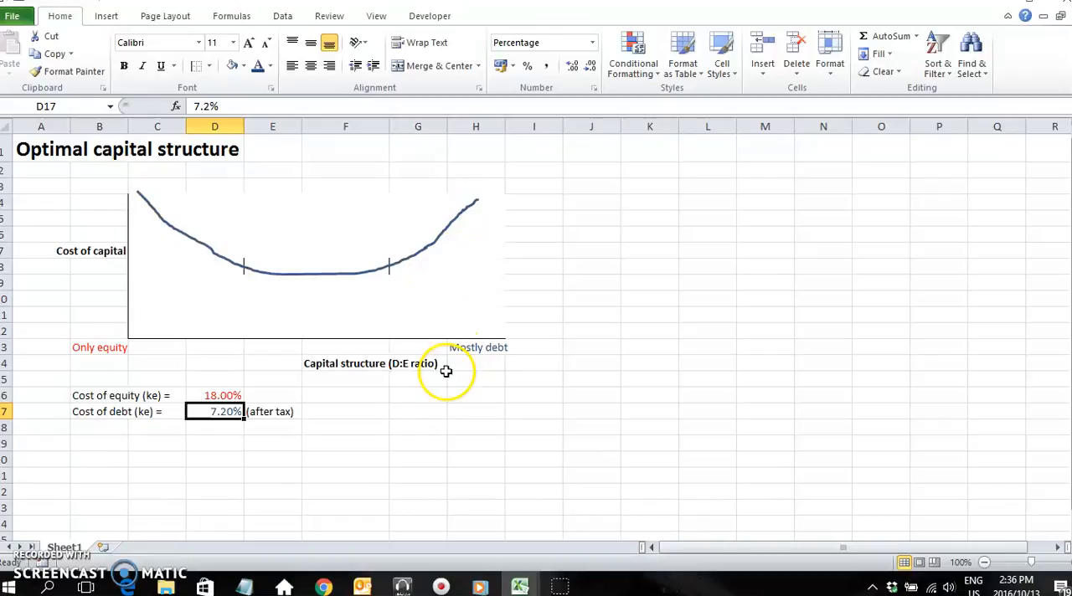
mouse_move(140, 243)
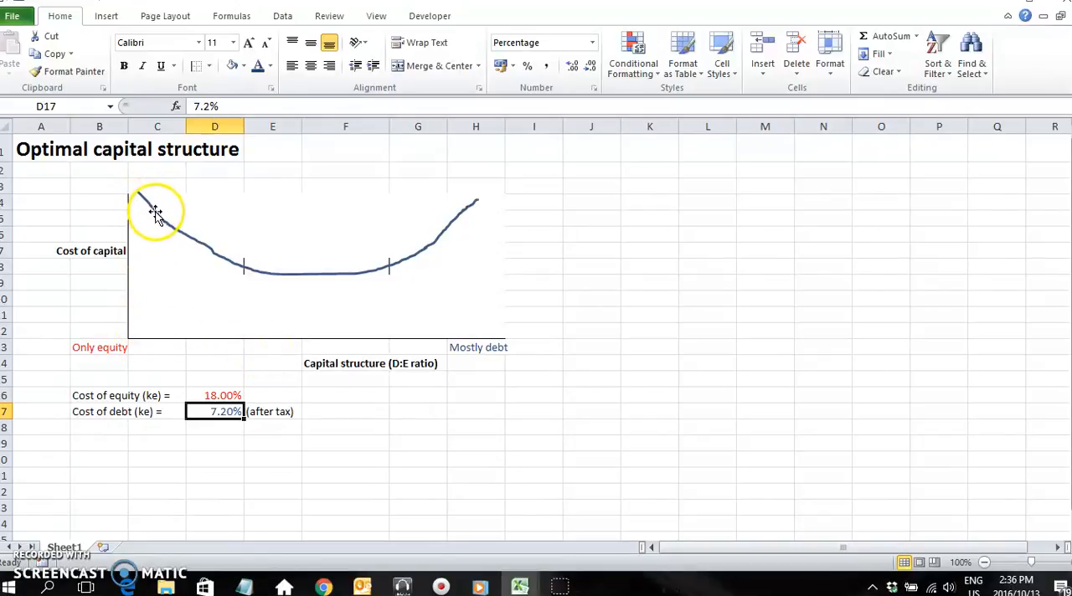
mouse_move(171, 230)
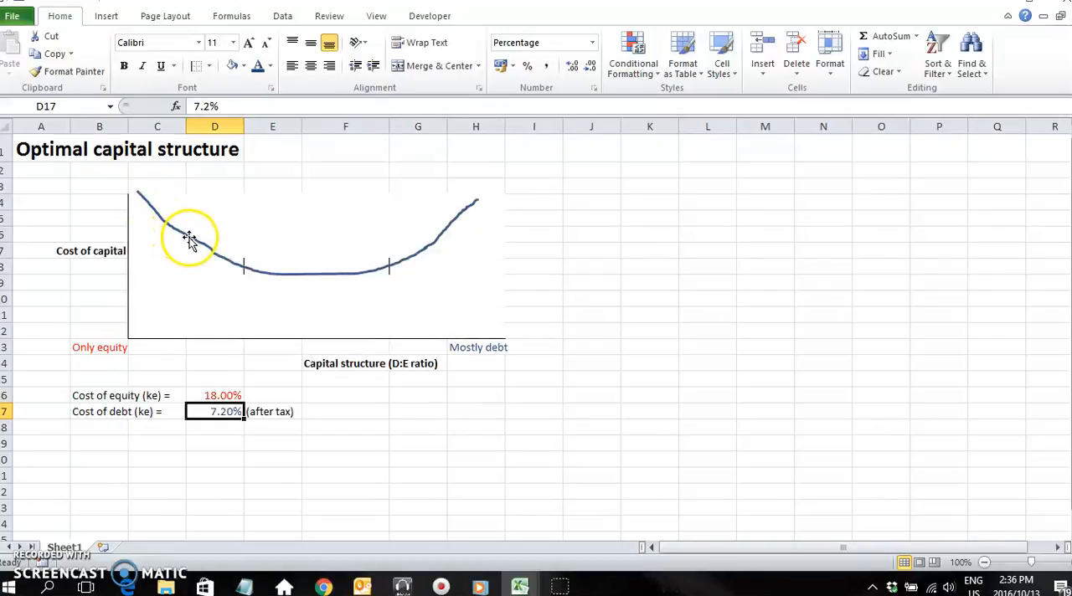
mouse_move(205, 251)
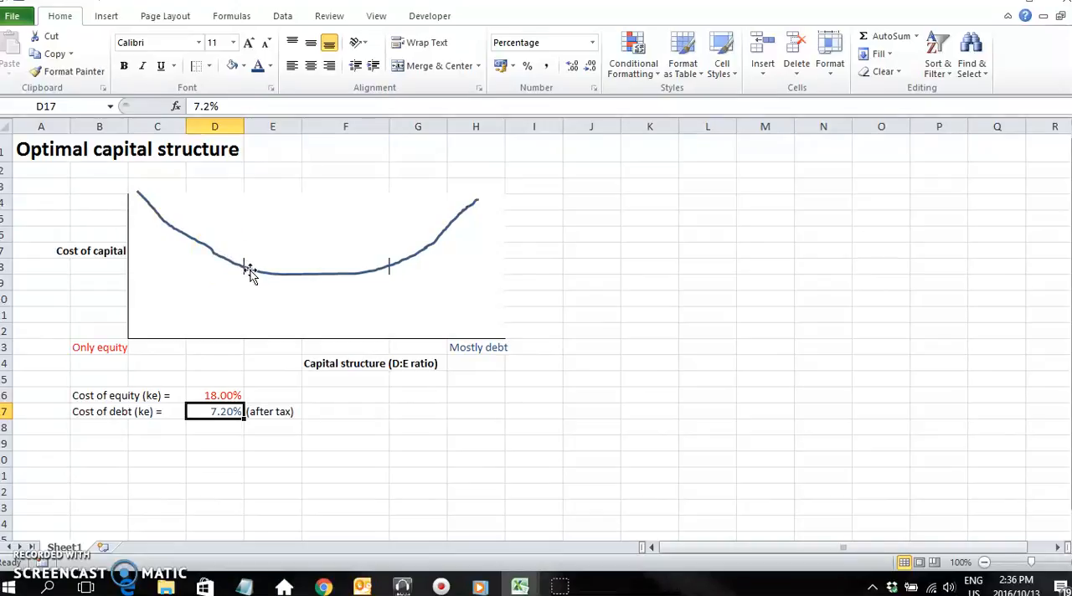
mouse_move(278, 278)
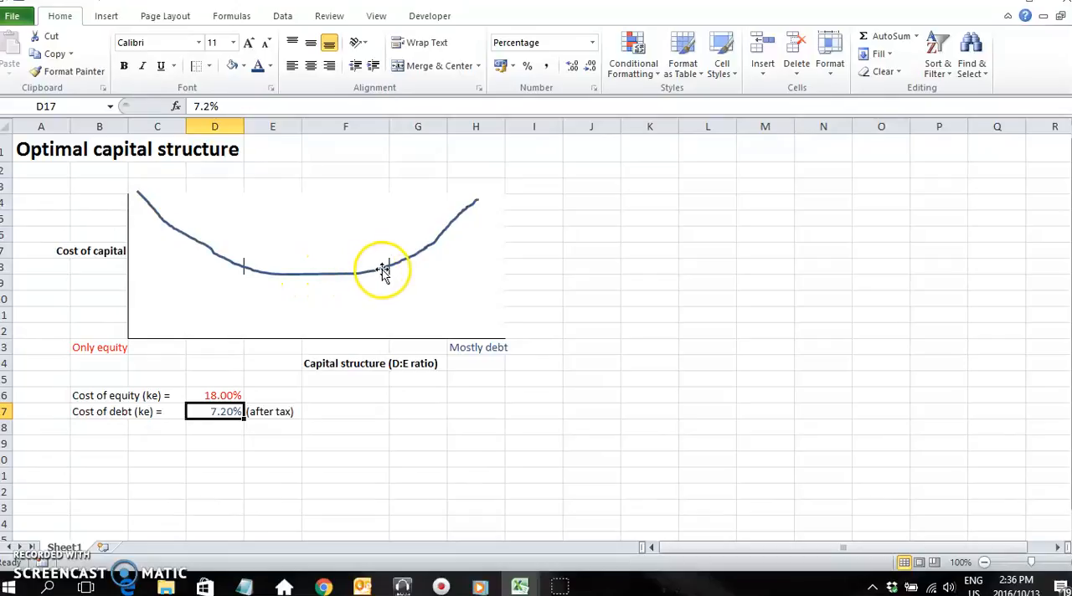
mouse_move(270, 276)
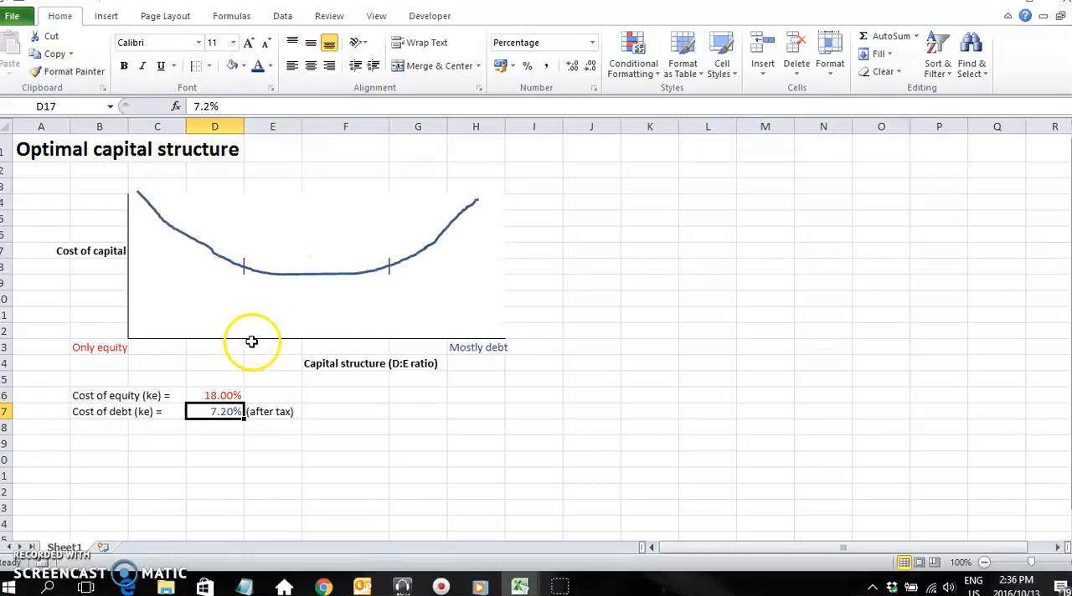
mouse_move(280, 287)
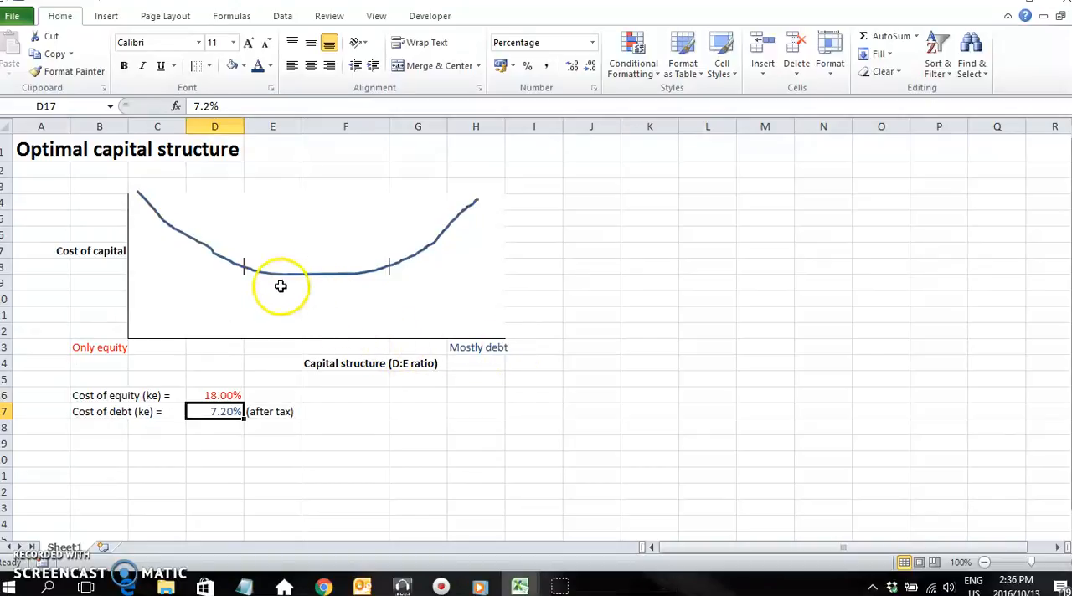
mouse_move(371, 276)
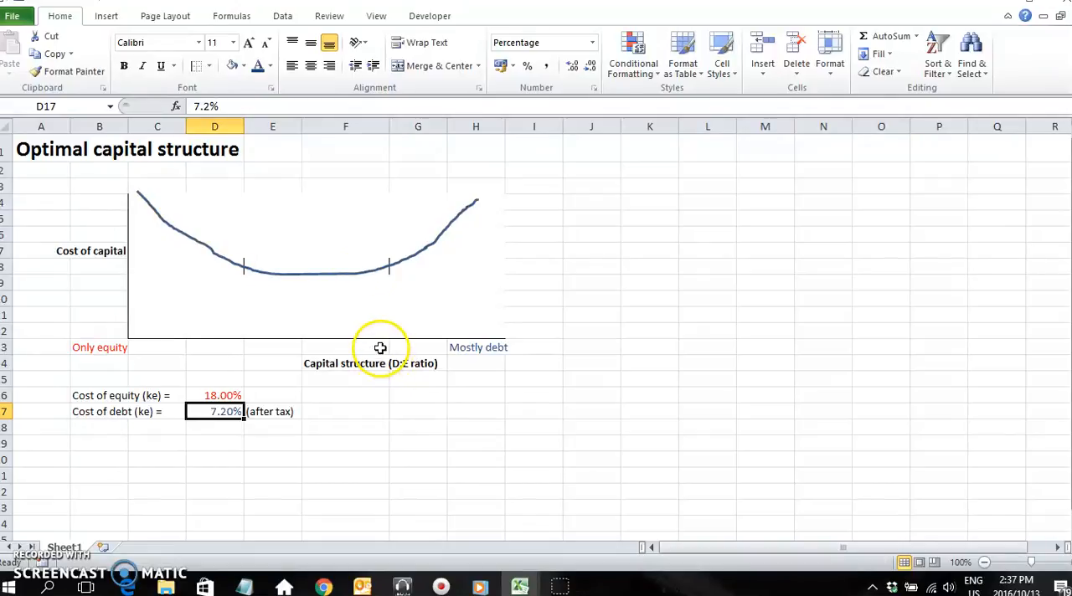
left_click(345, 346)
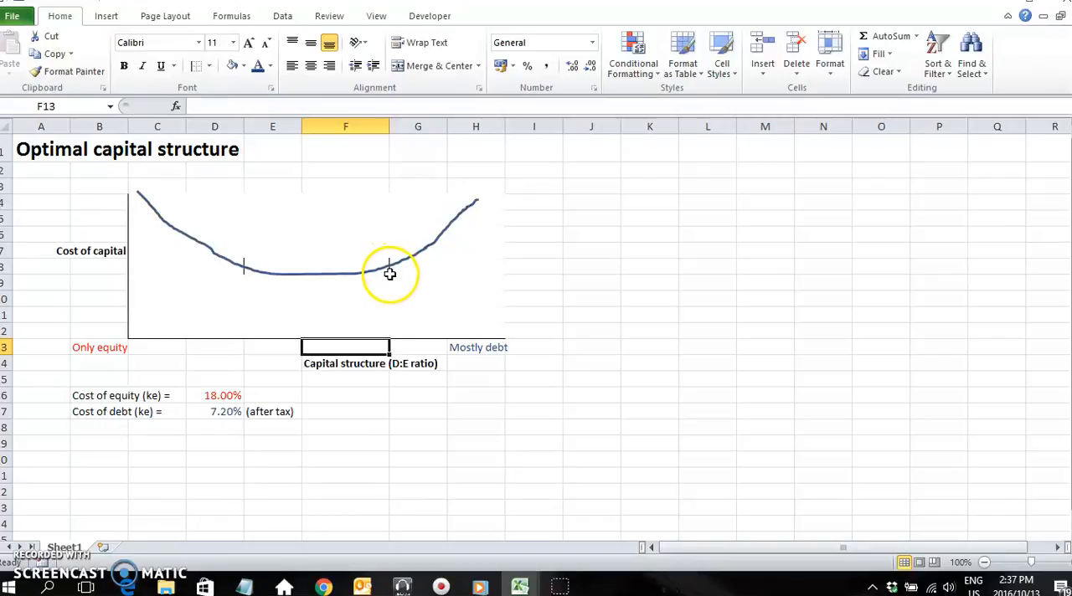
mouse_move(391, 270)
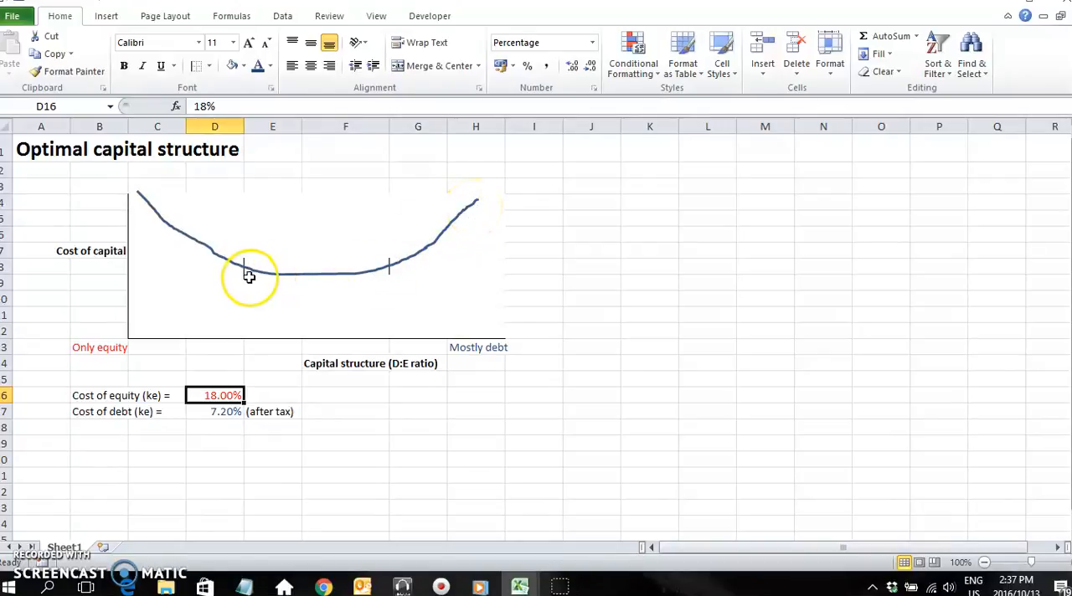
mouse_move(142, 199)
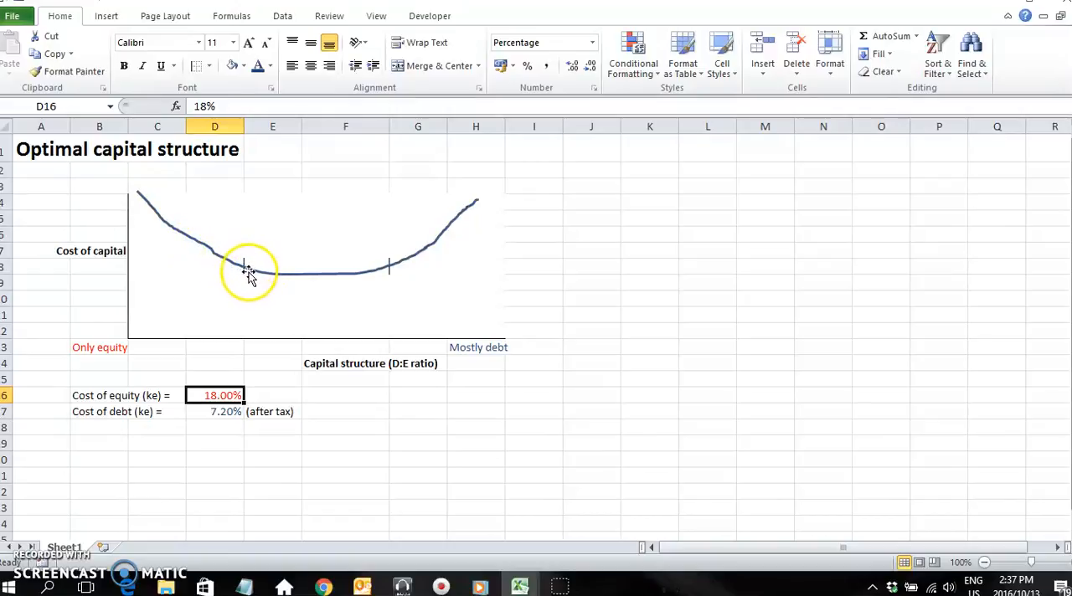
mouse_move(264, 272)
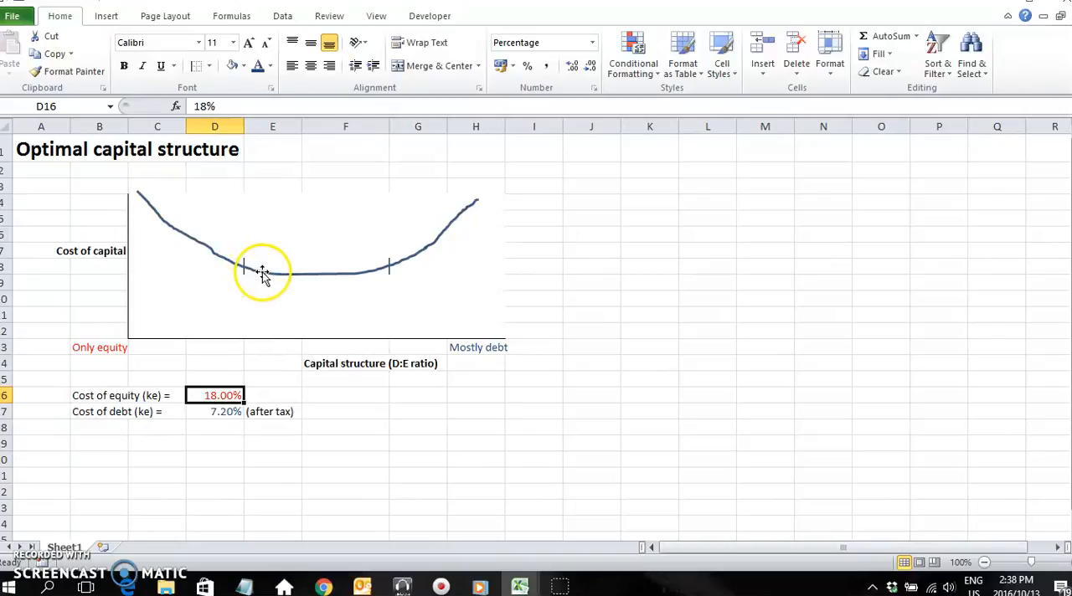
mouse_move(341, 275)
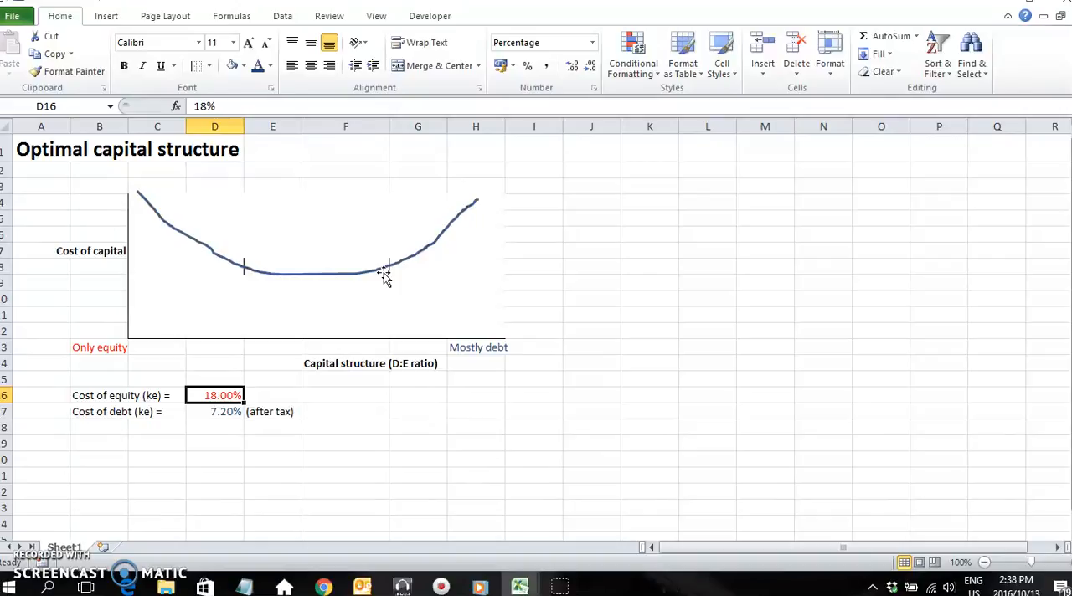
mouse_move(388, 273)
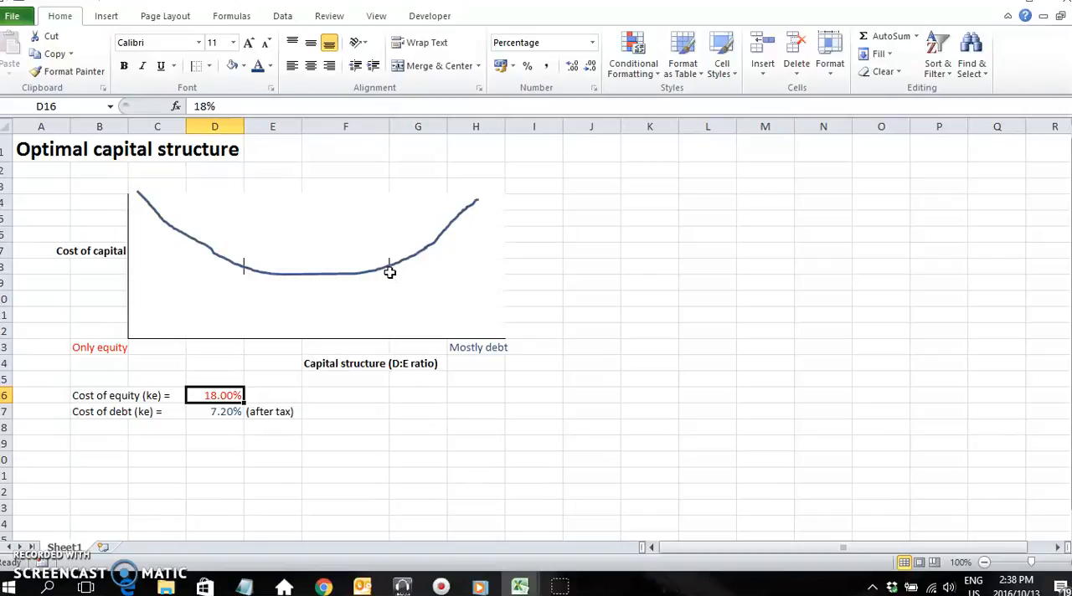
mouse_move(409, 264)
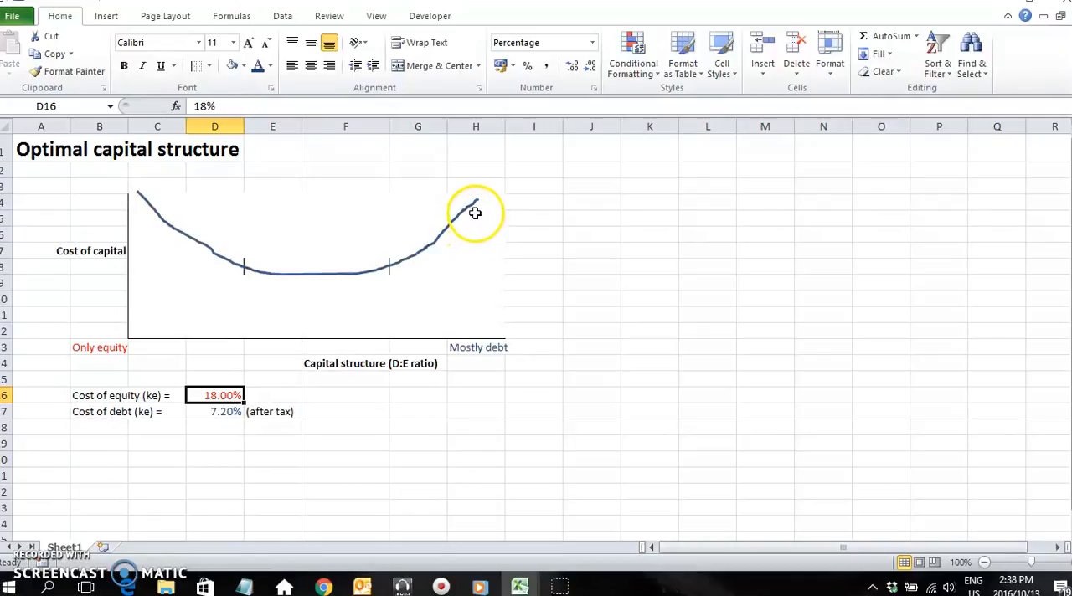
mouse_move(357, 258)
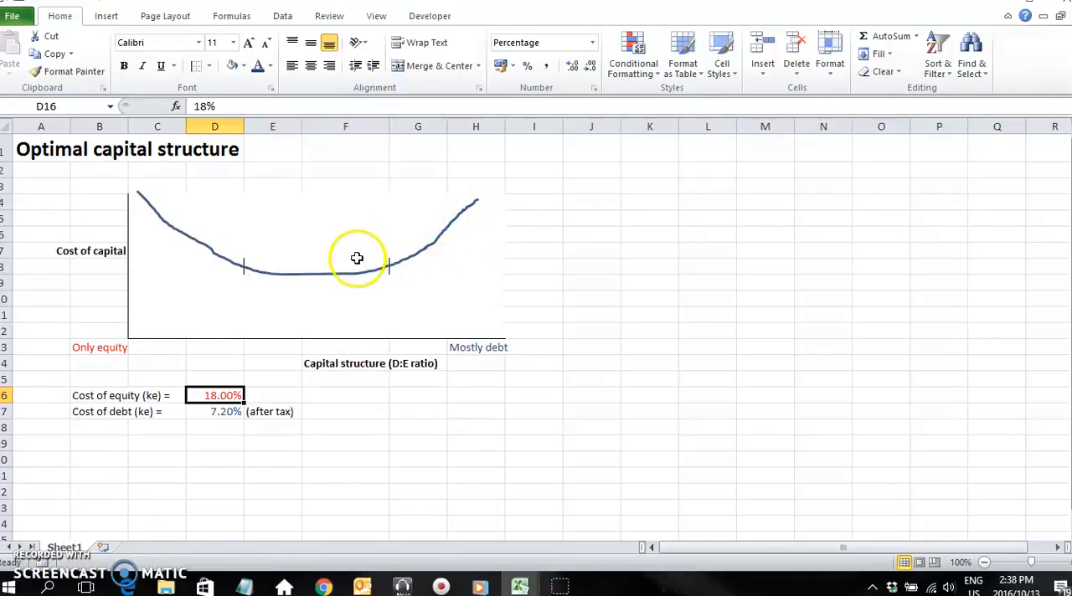
mouse_move(238, 278)
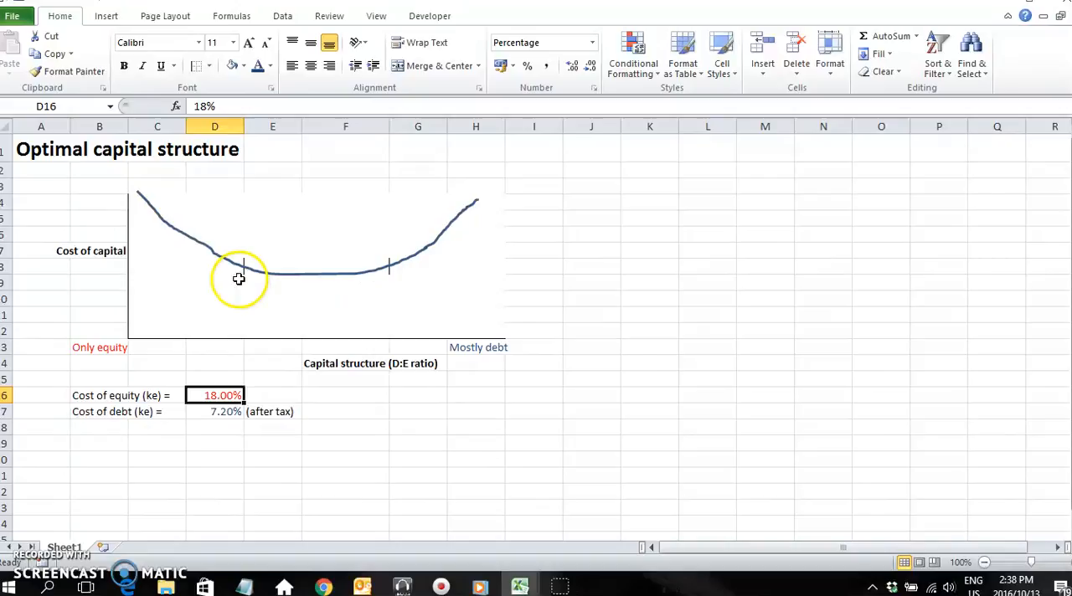